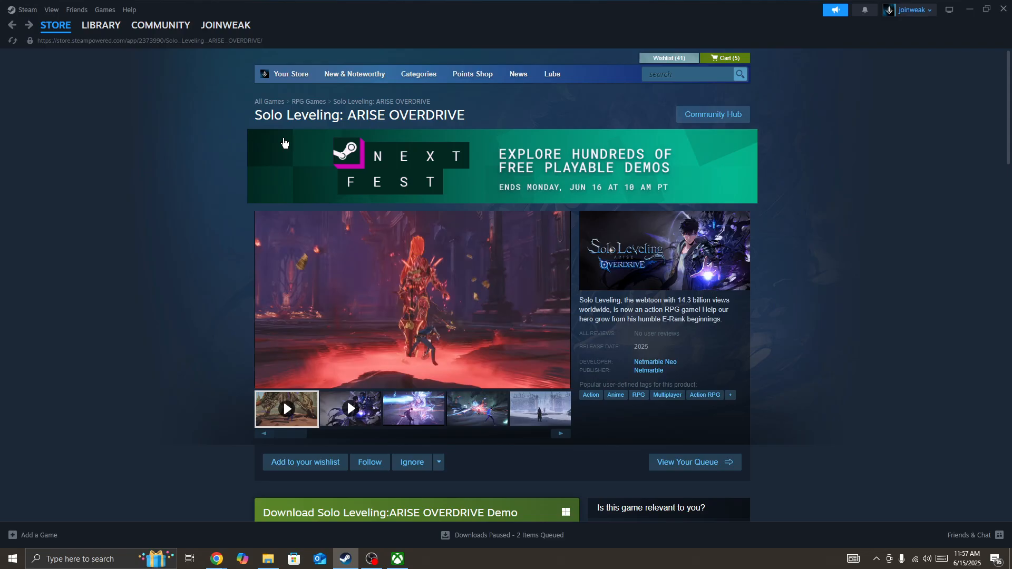
mouse_move(284, 138)
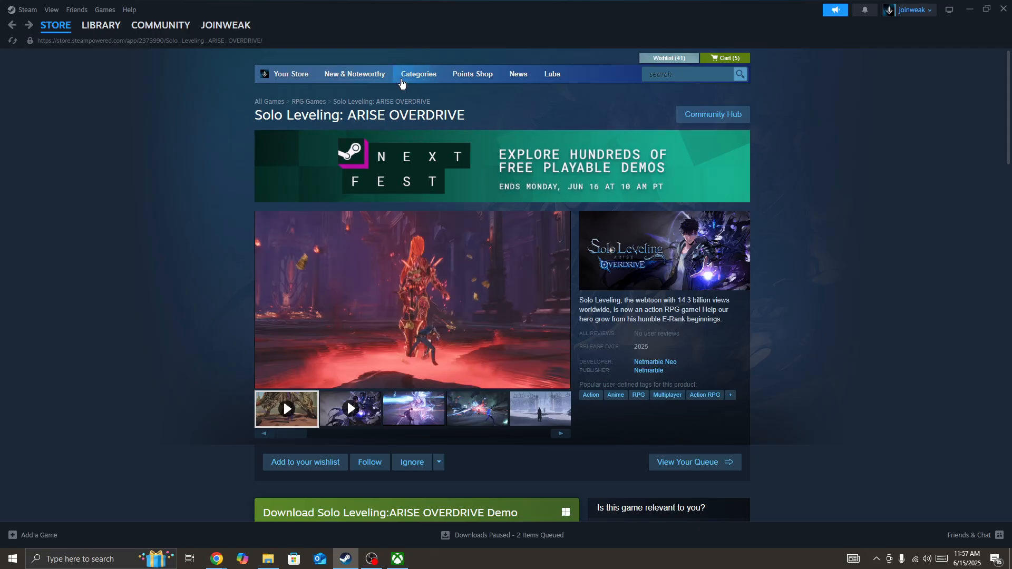
mouse_move(162, 234)
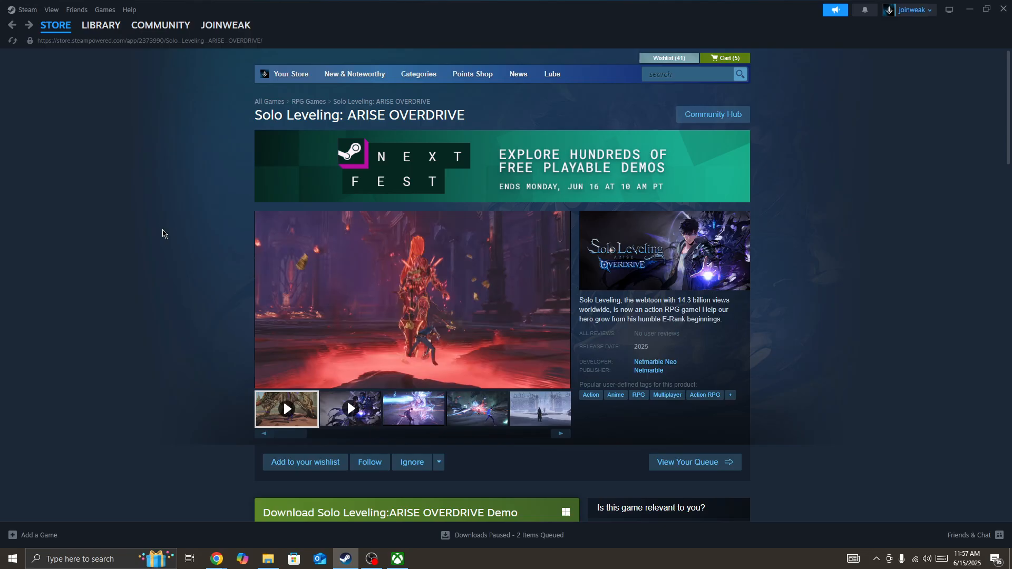
mouse_move(12, 548)
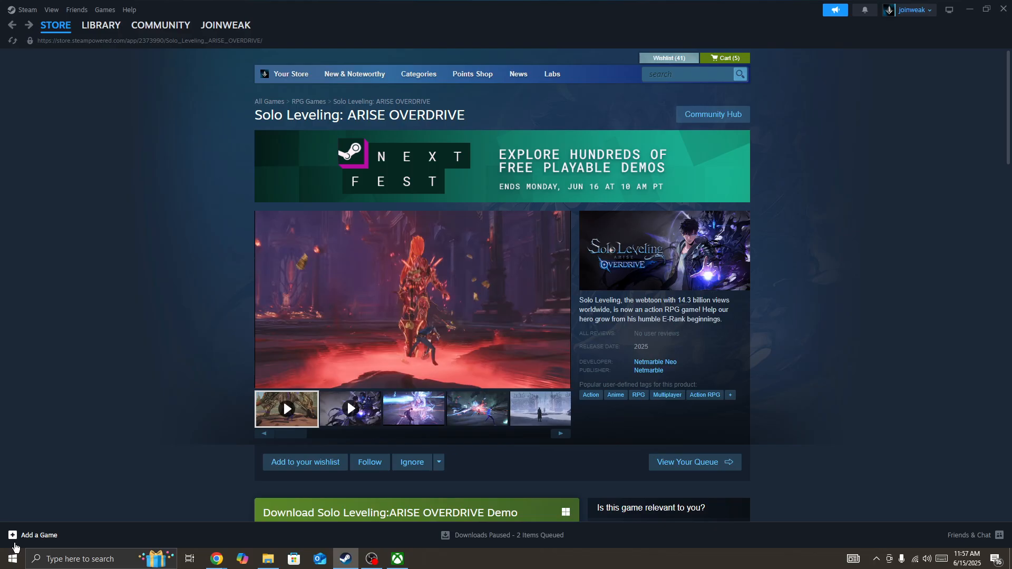
mouse_move(530, 441)
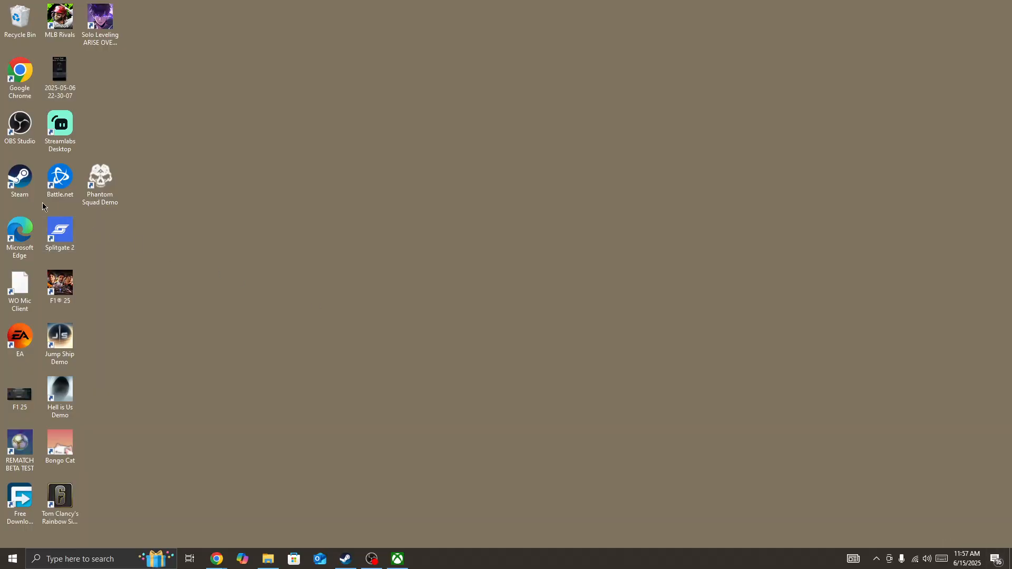
Step: Relaunch Steam from its desktop shortcut using Run as administrator
right_click(19, 177)
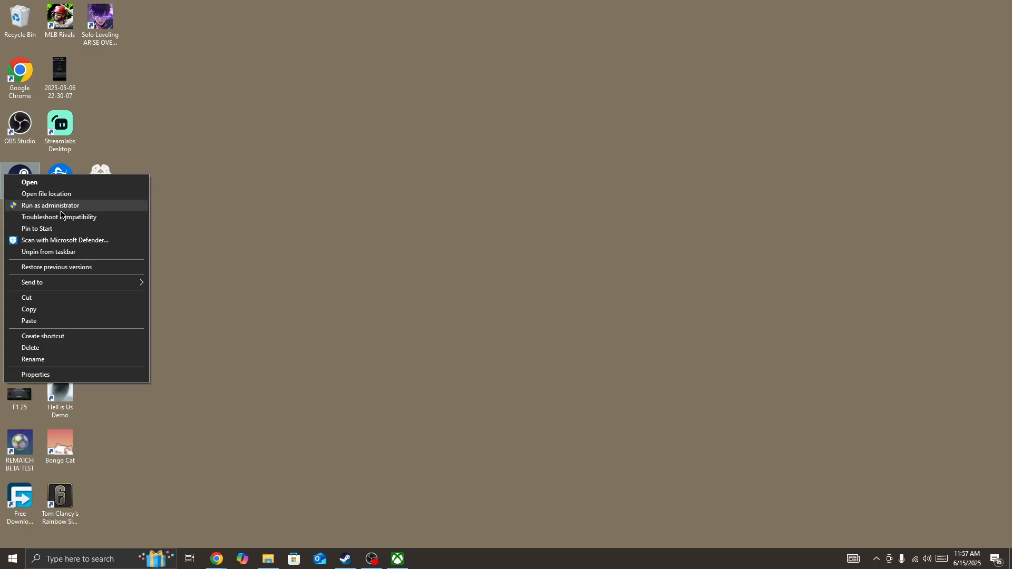
click(234, 272)
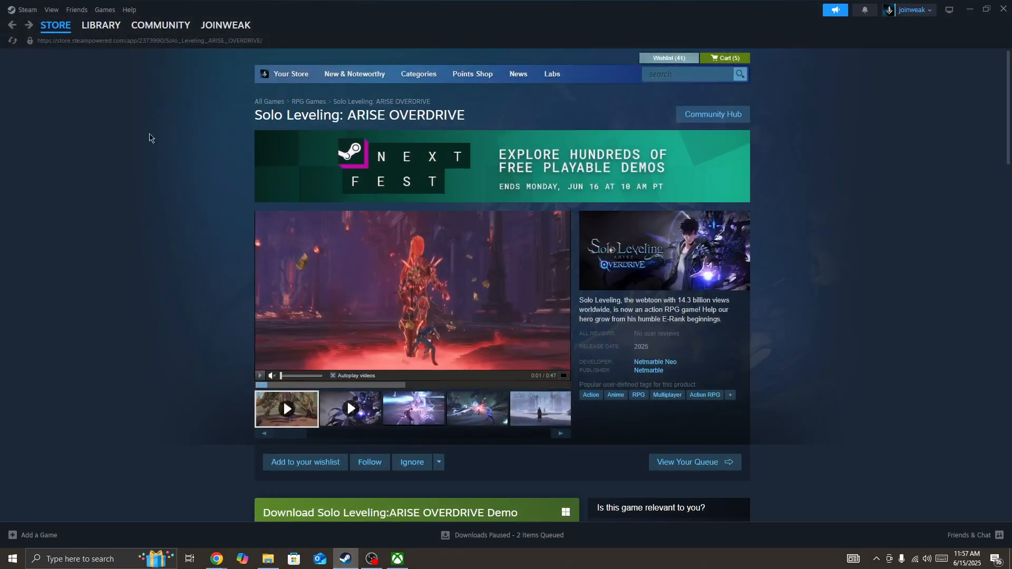
Step: View the Solo Leveling demo's Installed Files properties in the Library, showing its 20.07 GB install
click(100, 25)
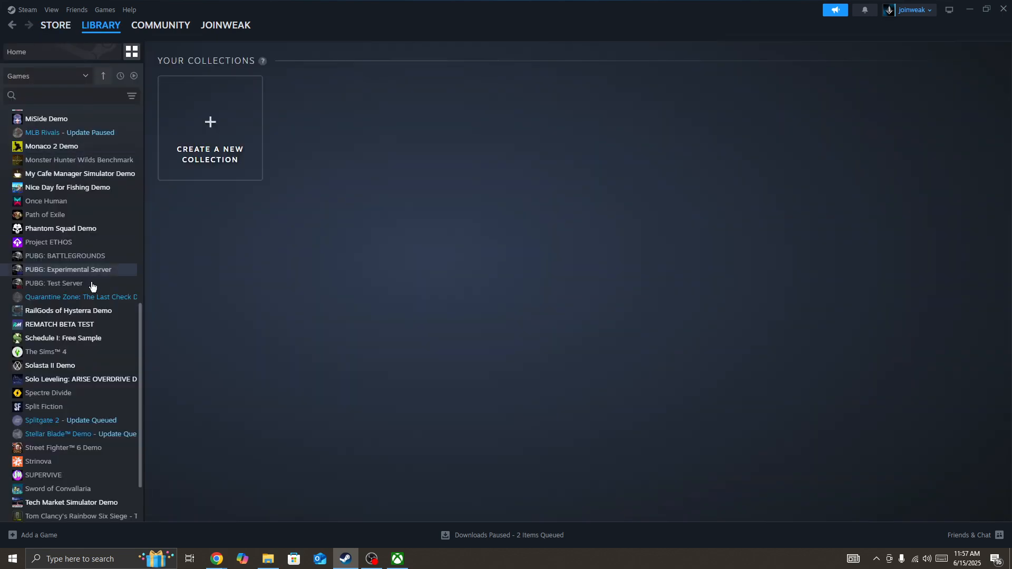
mouse_move(45, 379)
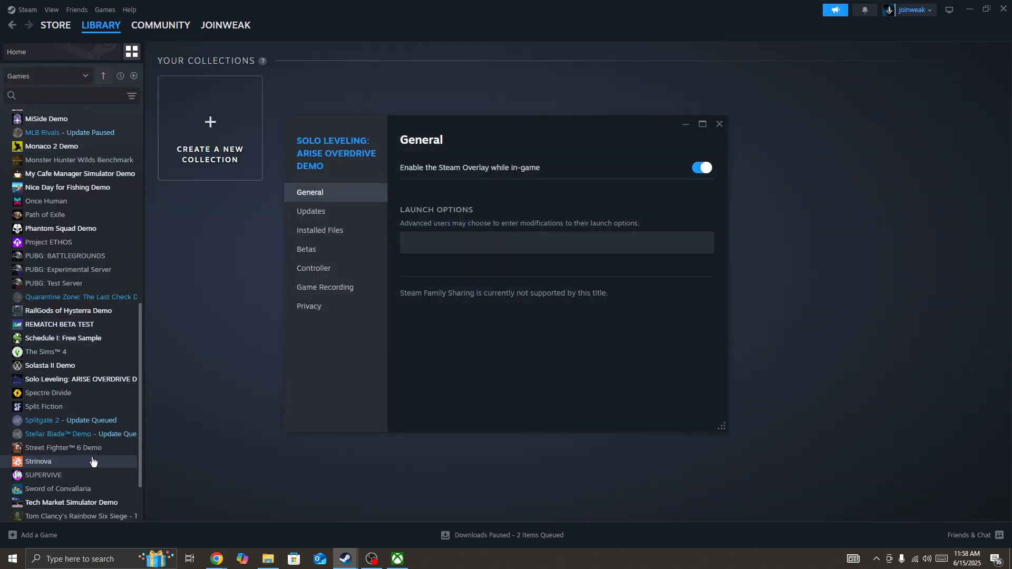
click(318, 229)
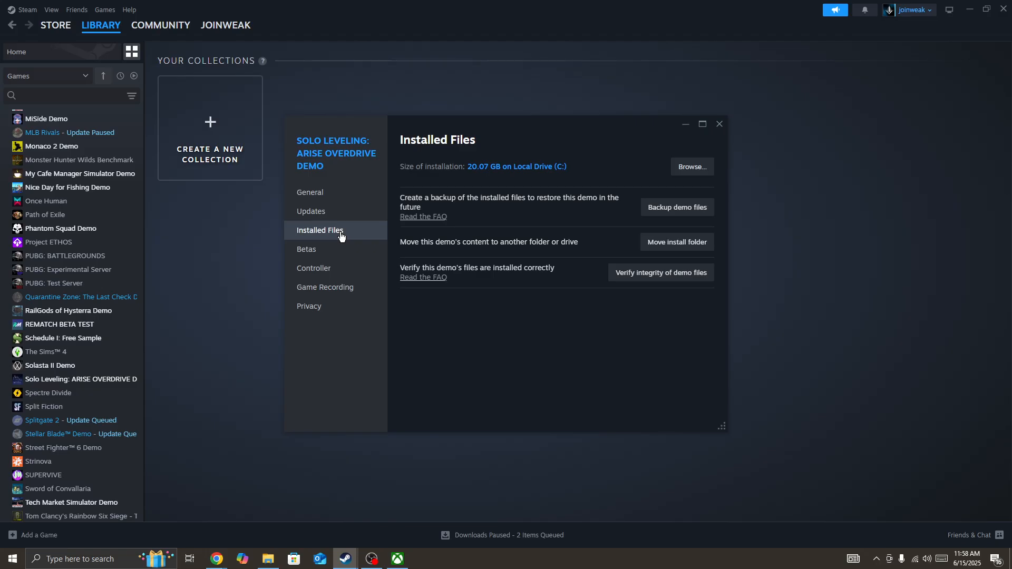
mouse_move(697, 215)
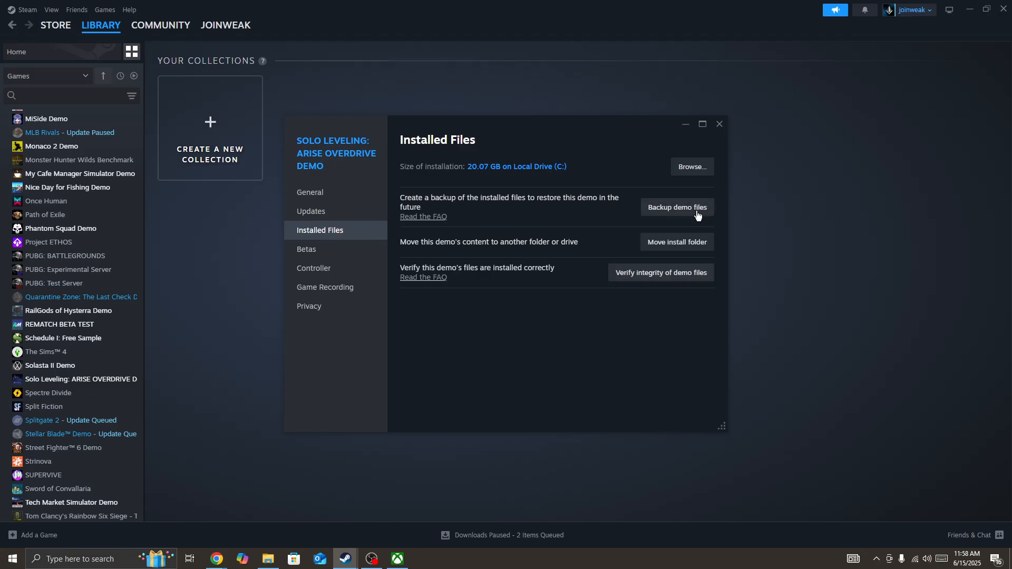
click(718, 125)
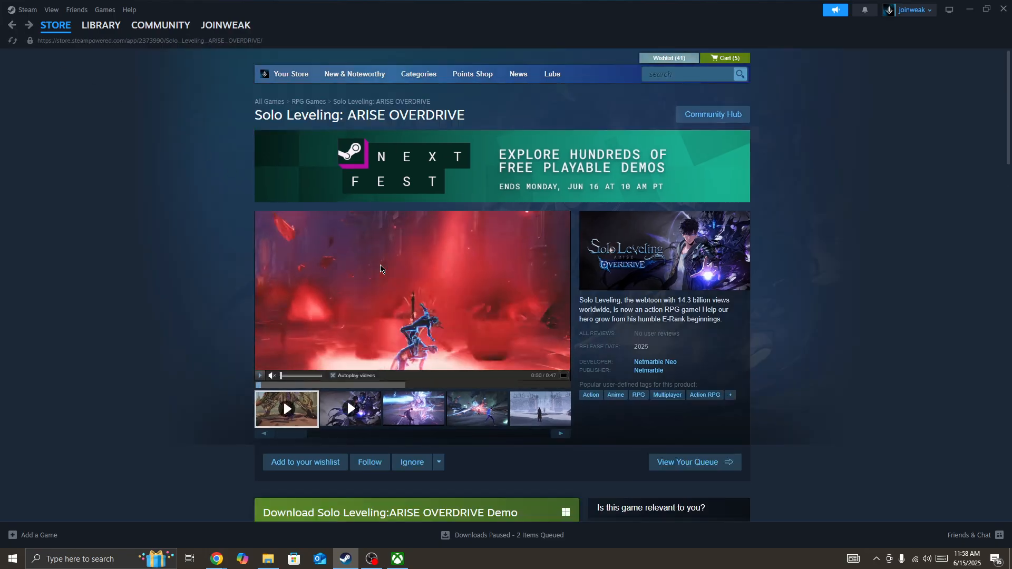
mouse_move(807, 425)
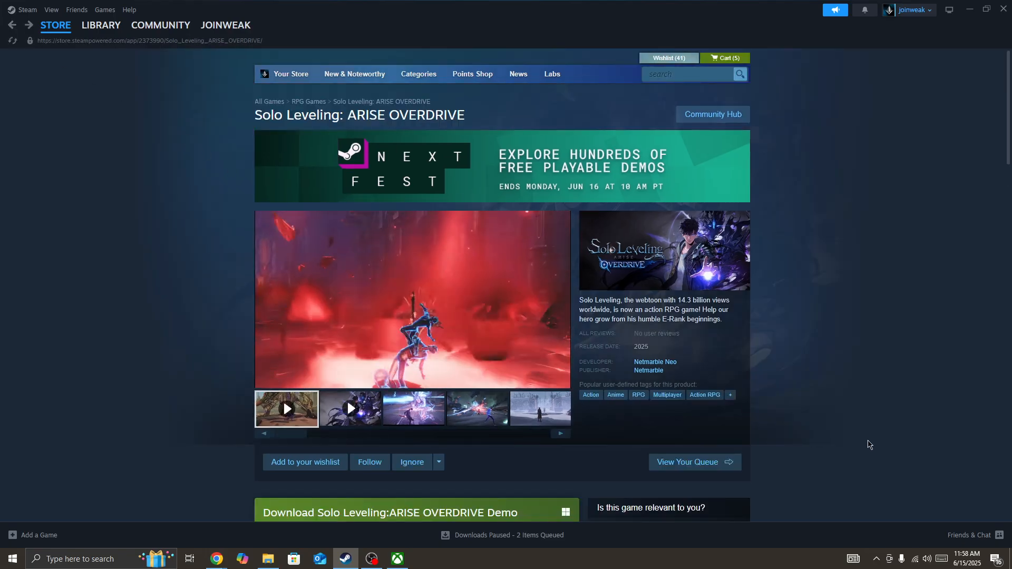
mouse_move(942, 526)
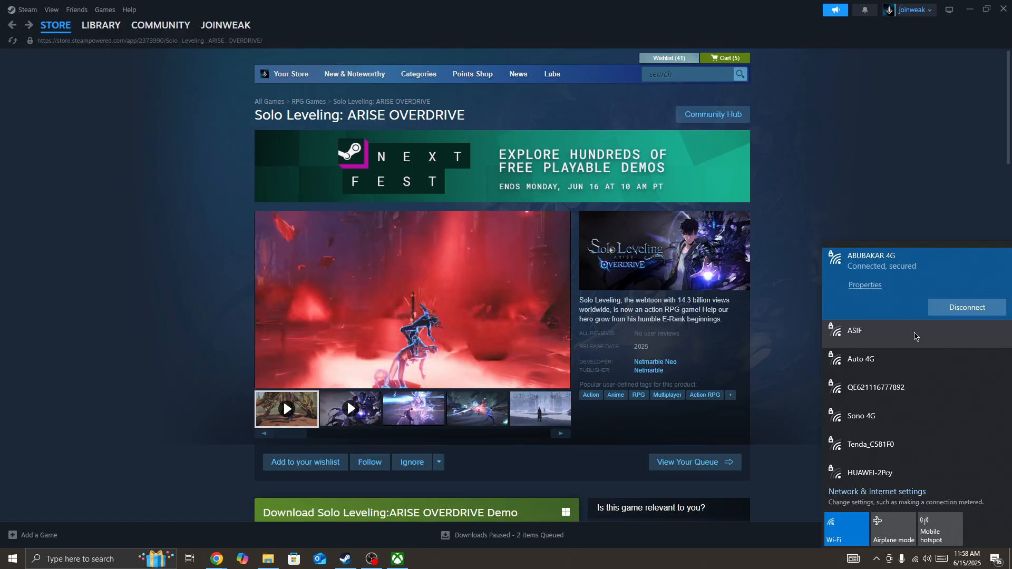
mouse_move(904, 178)
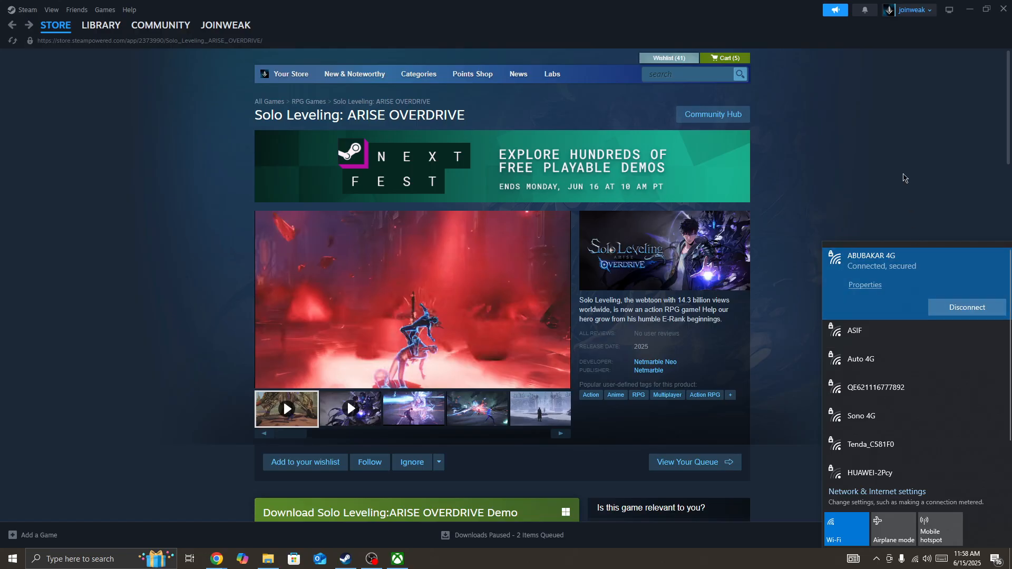
mouse_move(902, 186)
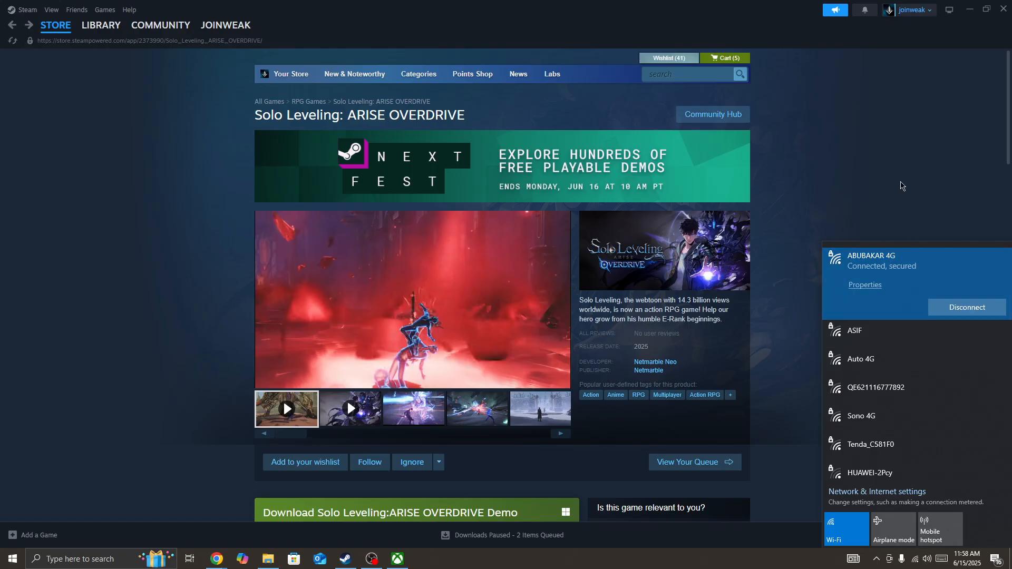
mouse_move(864, 200)
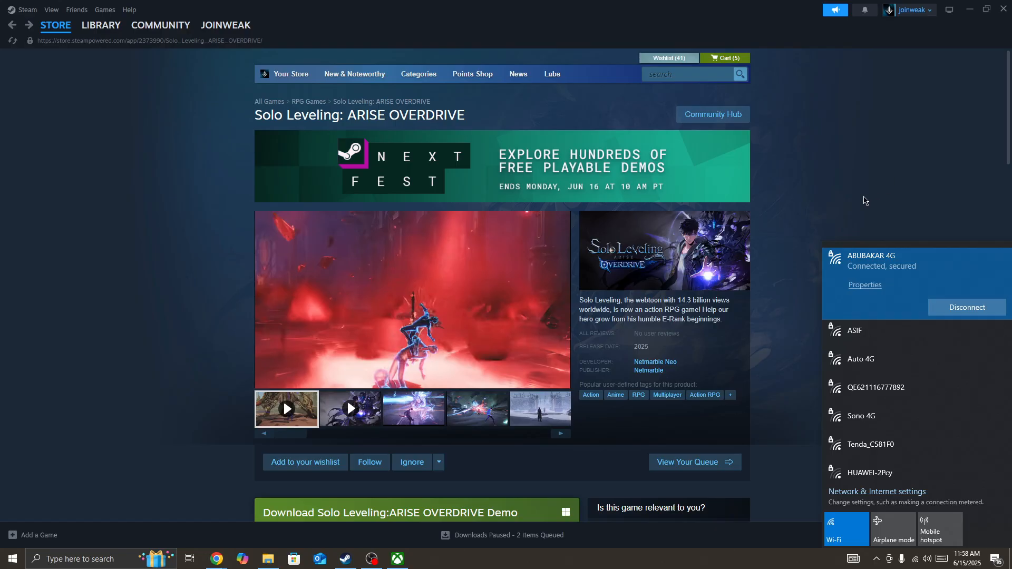